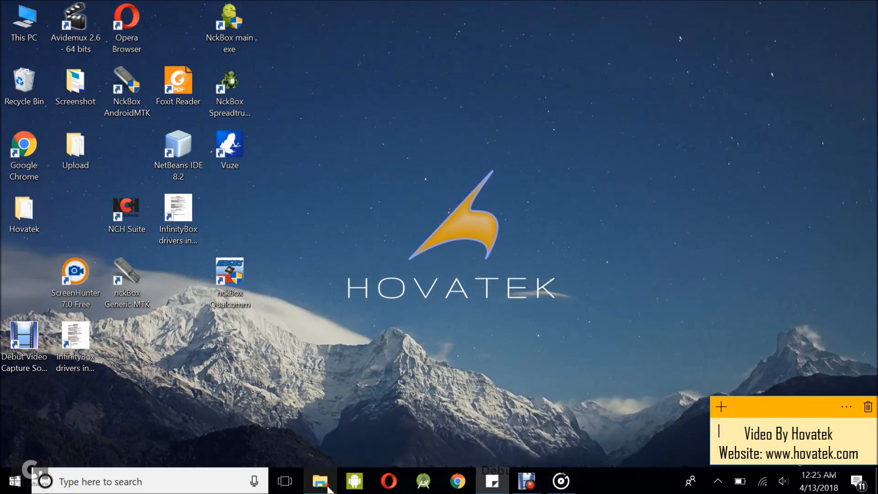
Select the NckBox AndroidMTK shortcut on the desktop.
{"action": "left_click", "coordinate": [319, 482]}
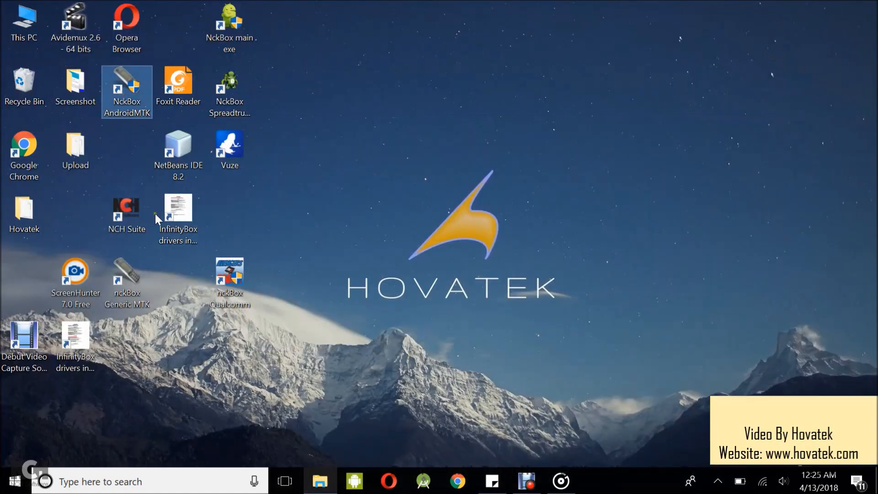
{"action": "mouse_move", "coordinate": [178, 210]}
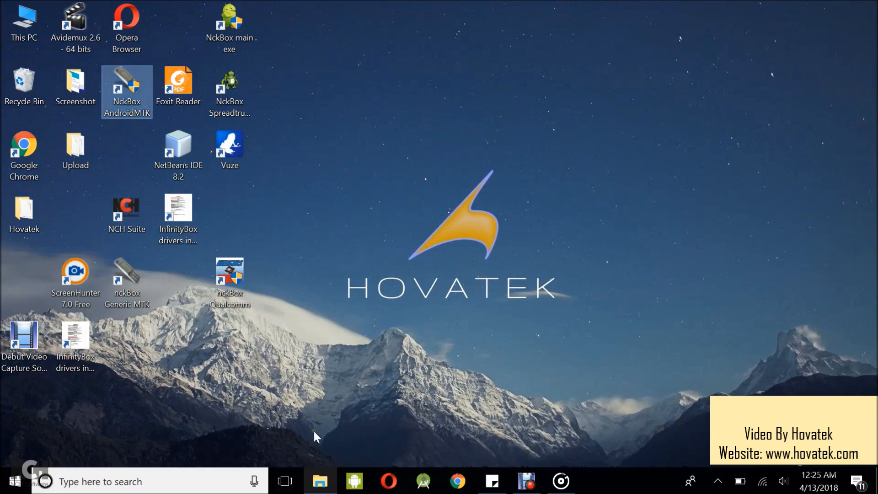
{"action": "mouse_move", "coordinate": [98, 219]}
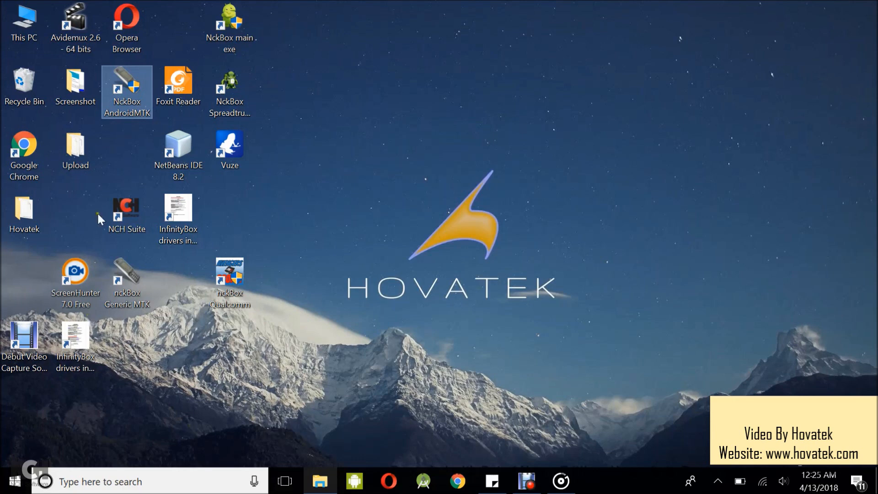
Launch NCKBox AndroidMTK 1.8.8.8 from its desktop shortcut.
{"action": "right_click", "coordinate": [126, 87]}
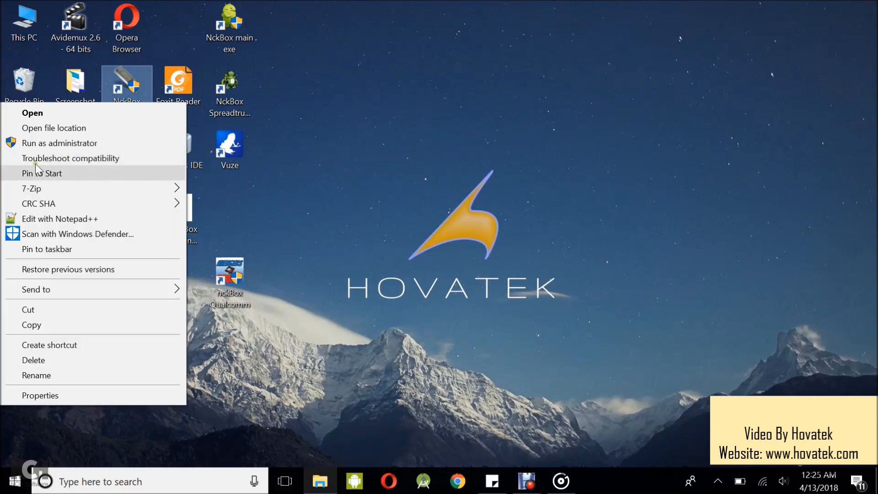
{"action": "left_click", "coordinate": [426, 267]}
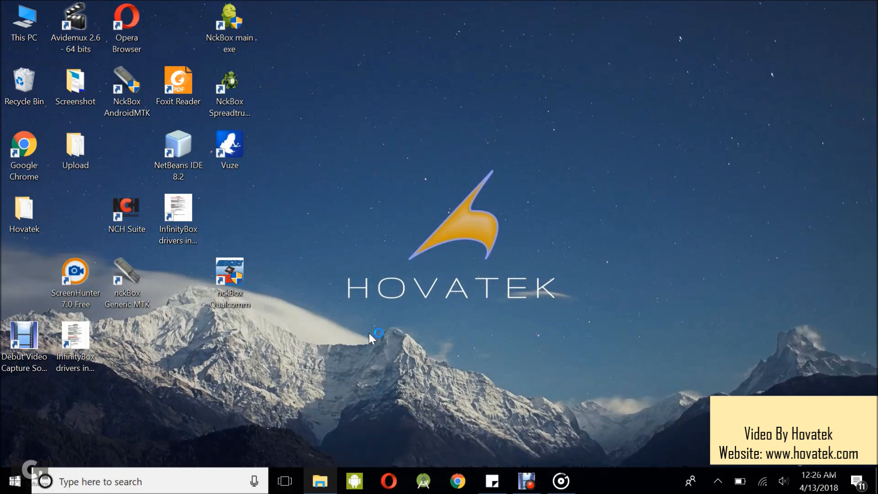
{"action": "mouse_move", "coordinate": [390, 351]}
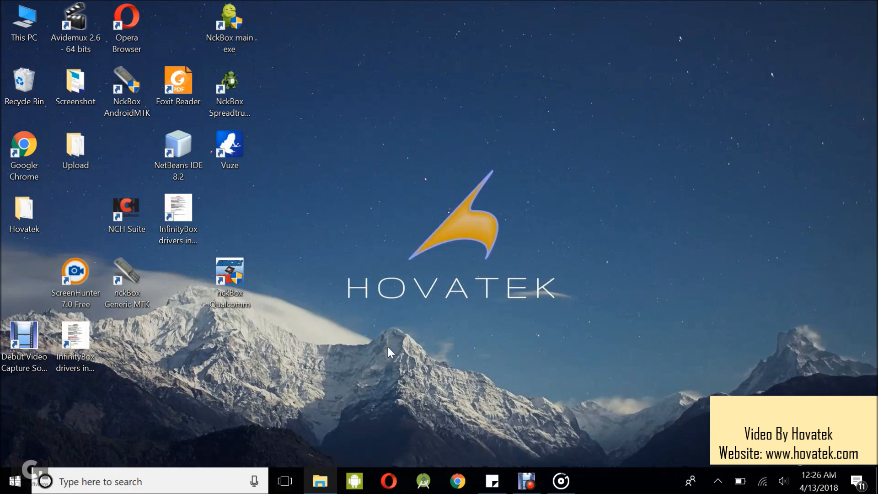
{"action": "double_click", "coordinate": [127, 84]}
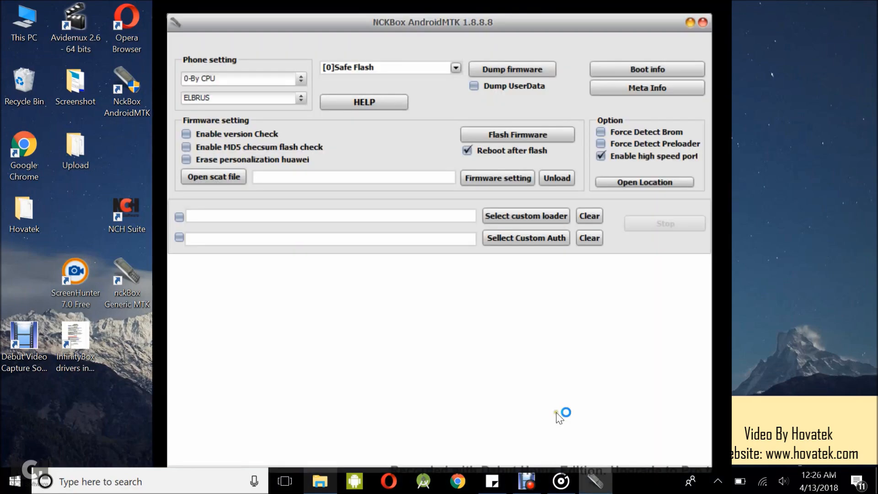
{"action": "left_click", "coordinate": [703, 22]}
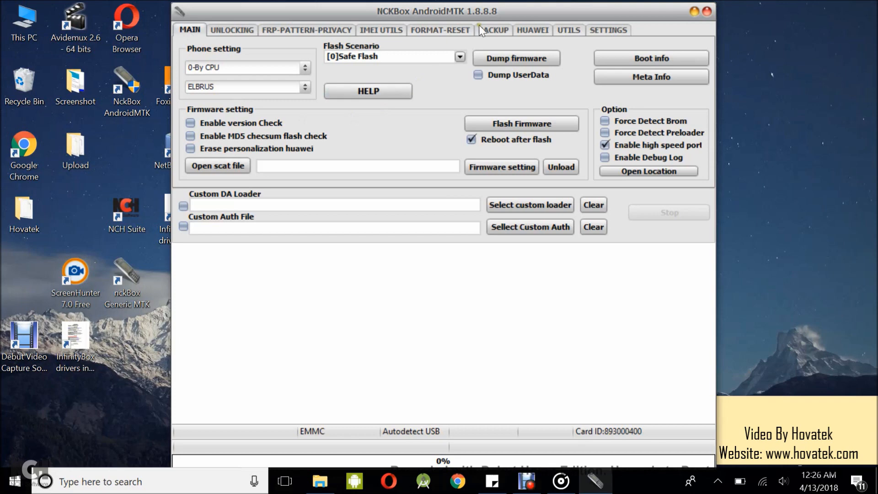
{"action": "left_click", "coordinate": [493, 29]}
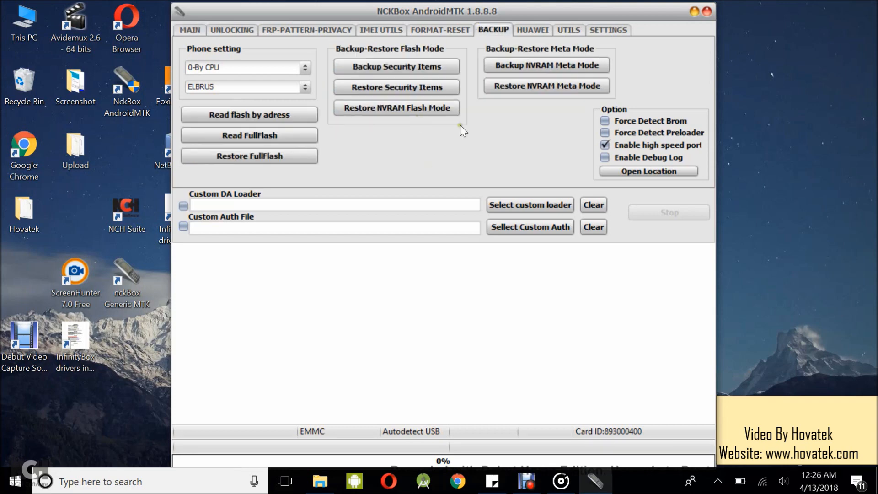
{"action": "left_click", "coordinate": [190, 29]}
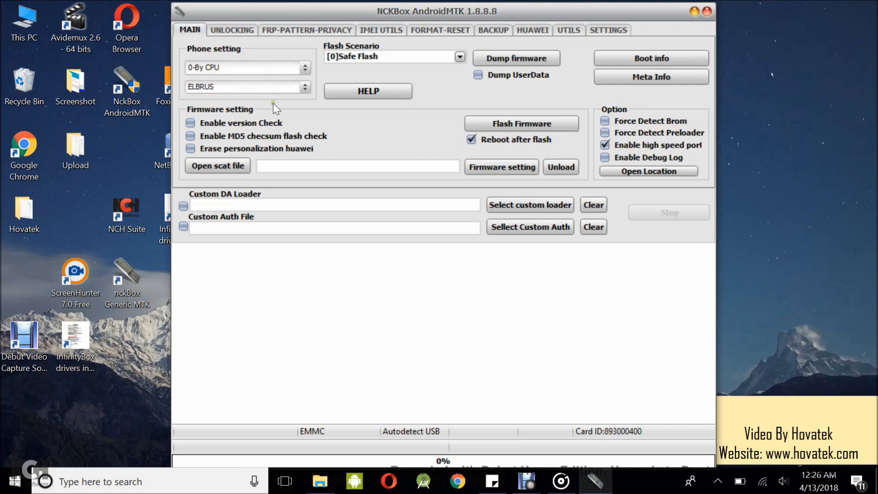
Choose MT6580 as the phone chipset.
{"action": "left_click", "coordinate": [246, 87]}
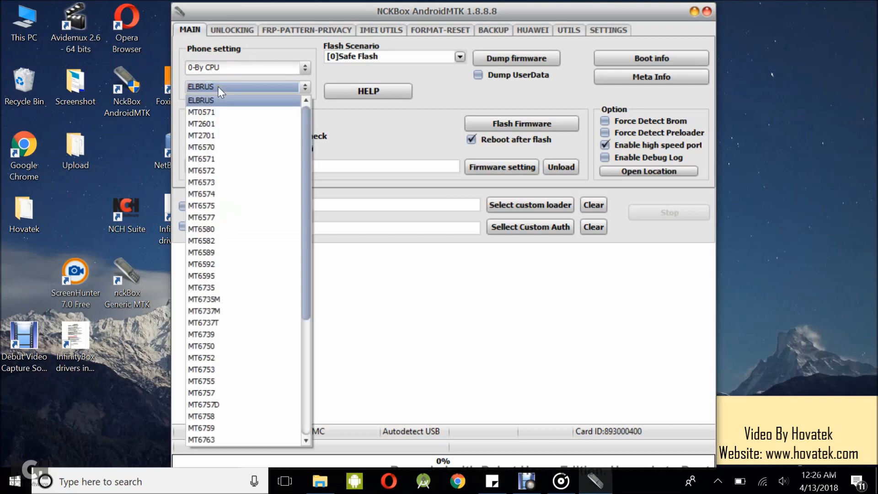
{"action": "mouse_move", "coordinate": [226, 240]}
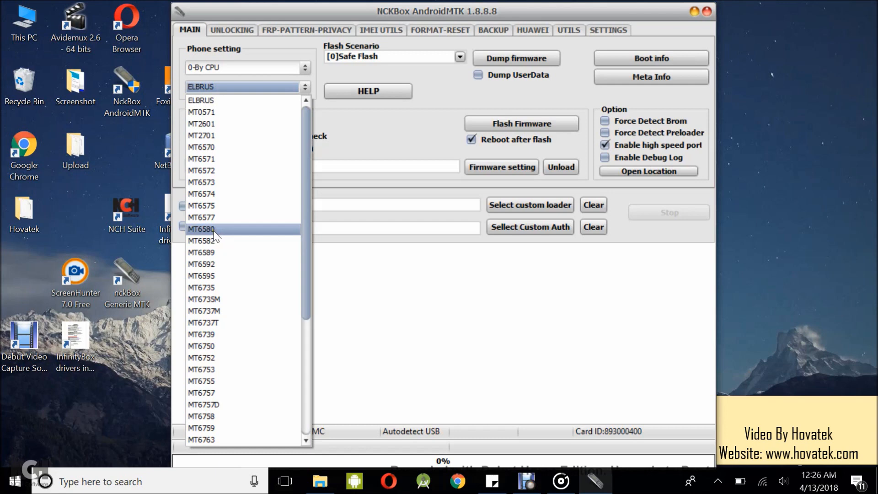
{"action": "left_click", "coordinate": [214, 229]}
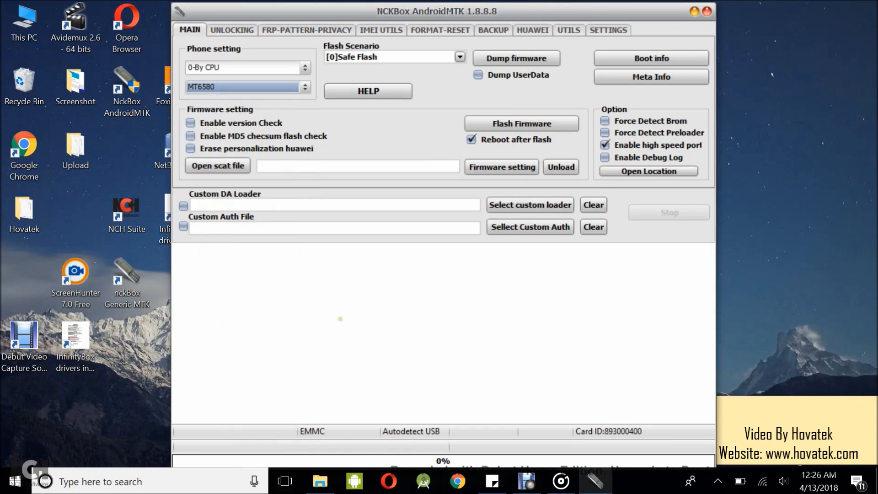
{"action": "mouse_move", "coordinate": [445, 146]}
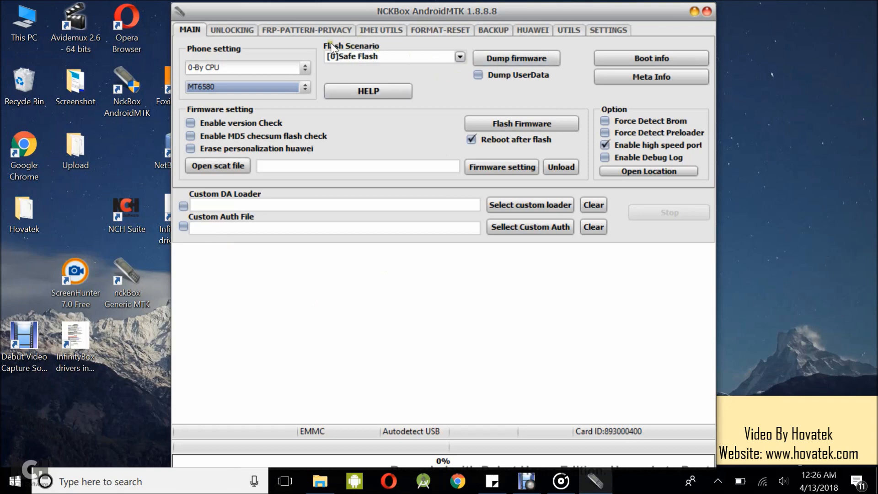
Keep [0]Safe Flash selected as the flash scenario.
{"action": "left_click", "coordinate": [460, 57]}
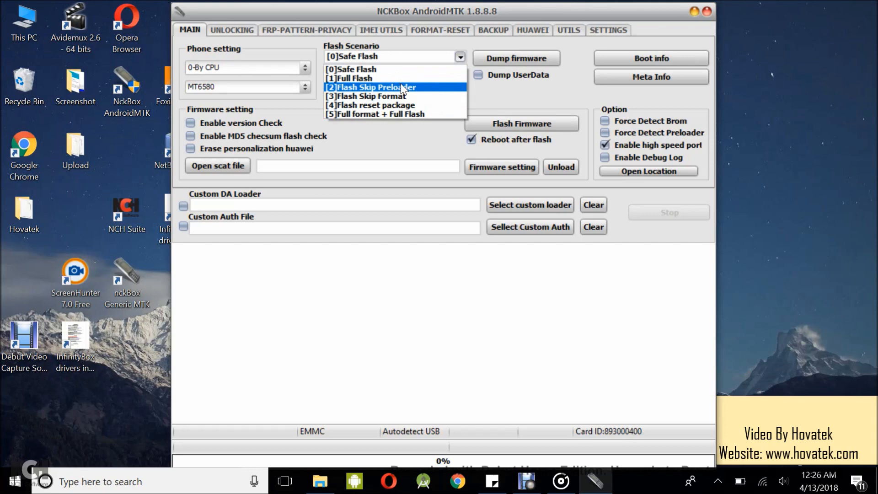
{"action": "left_click", "coordinate": [352, 69]}
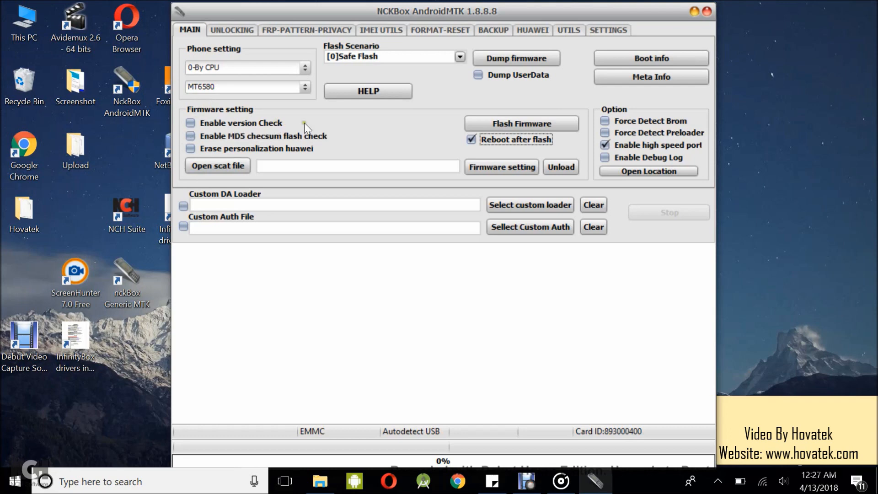
{"action": "mouse_move", "coordinate": [427, 141]}
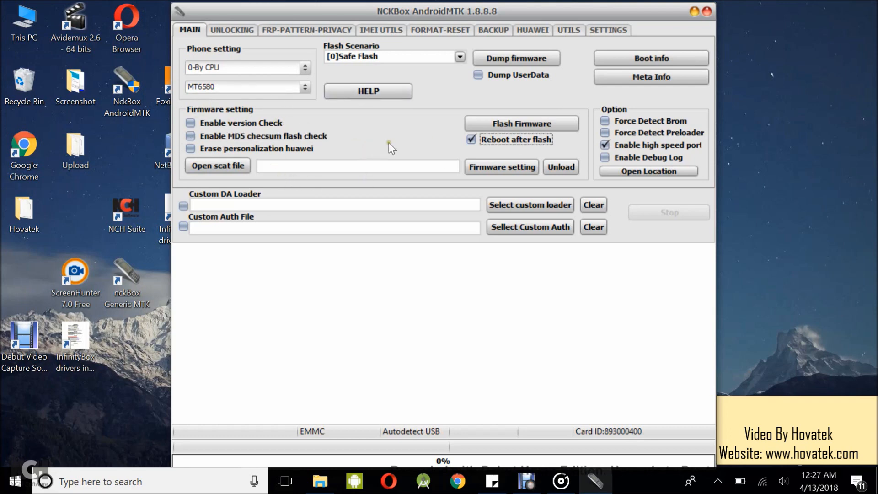
{"action": "mouse_move", "coordinate": [319, 94]}
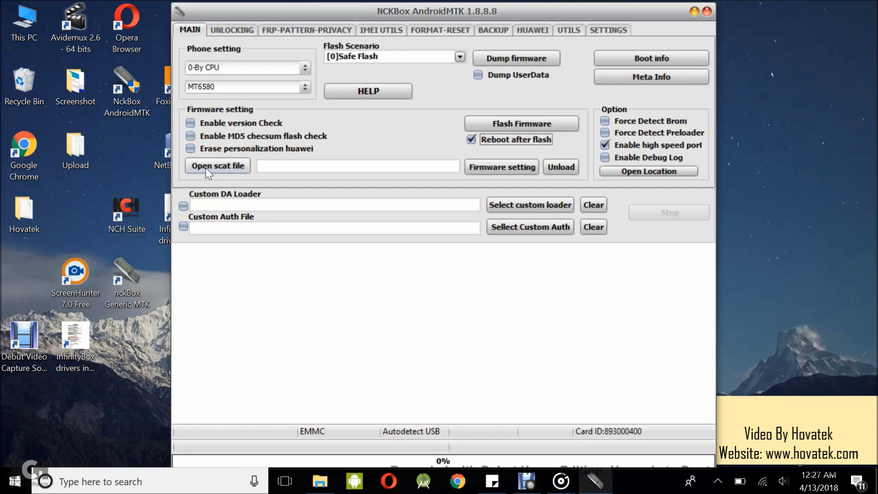
{"action": "mouse_move", "coordinate": [212, 172]}
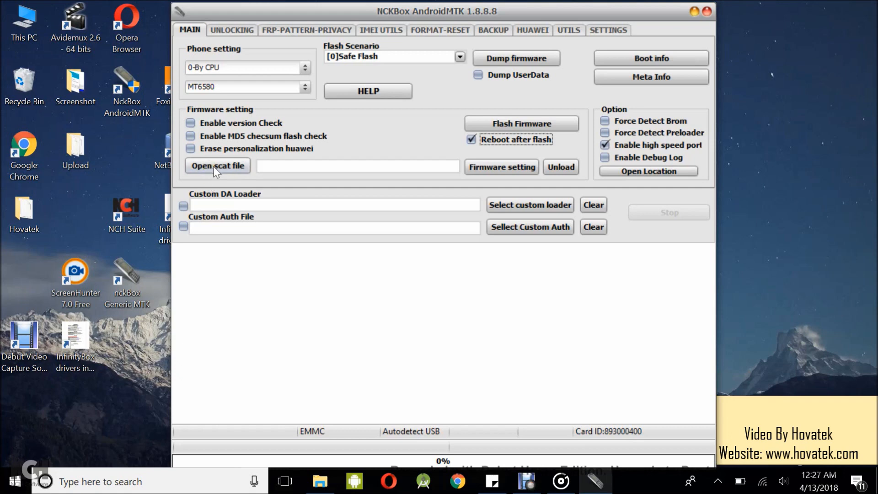
Load MT6580_Android_EMMC_scatter.txt from the Android_MTK firmware folder as the scatter file.
{"action": "left_click", "coordinate": [218, 165]}
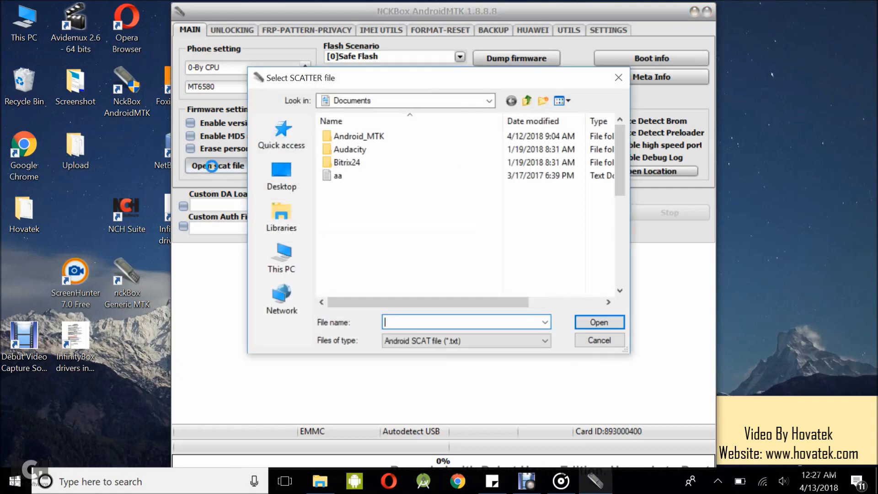
{"action": "scroll", "scroll_direction": "down", "scroll_amount": 3}
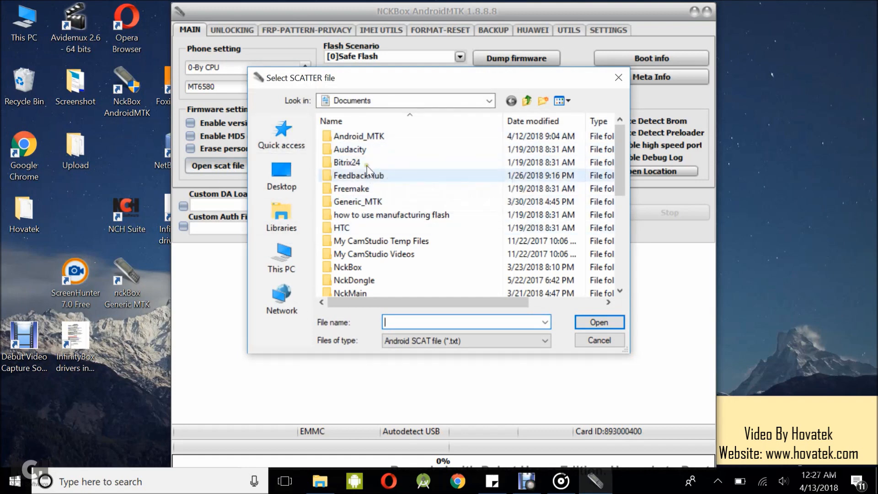
{"action": "double_click", "coordinate": [358, 136]}
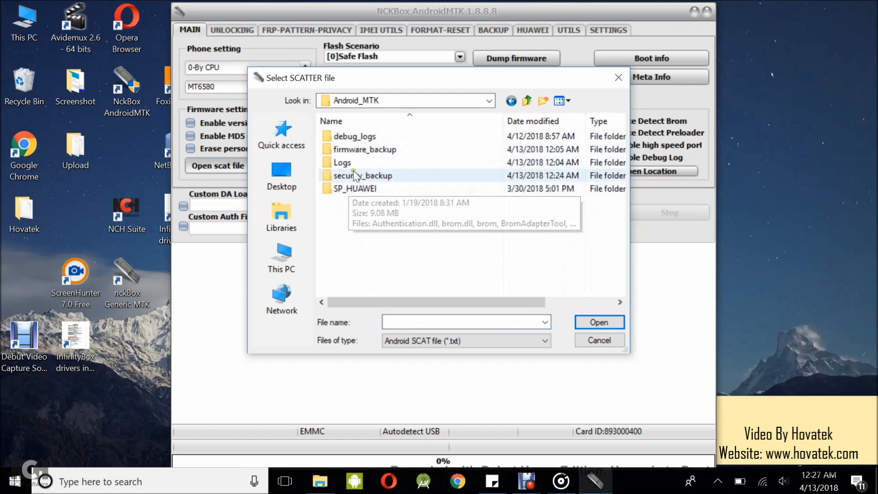
{"action": "double_click", "coordinate": [366, 149]}
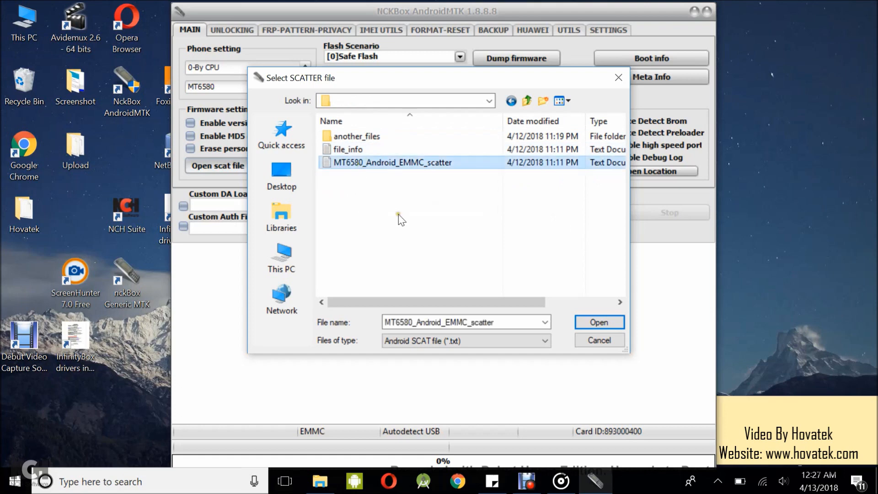
{"action": "left_click", "coordinate": [598, 322]}
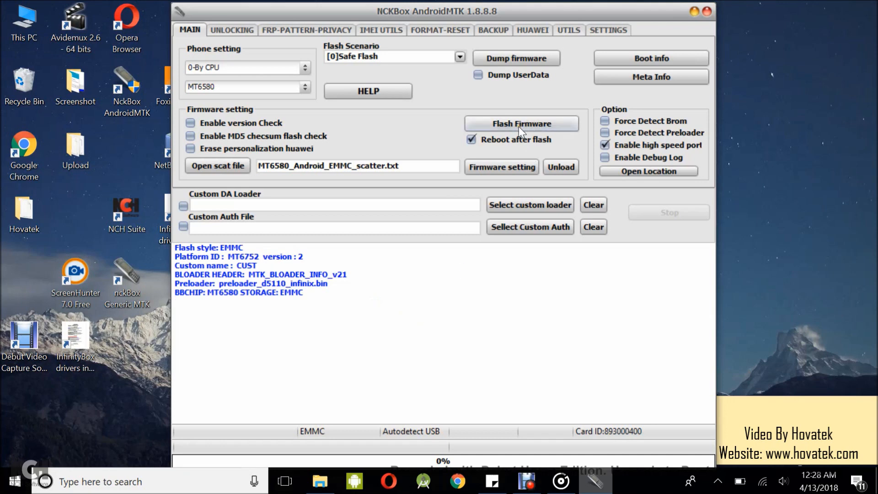
Start flashing the loaded firmware and accept the Safe Flash warning.
{"action": "left_click", "coordinate": [520, 123]}
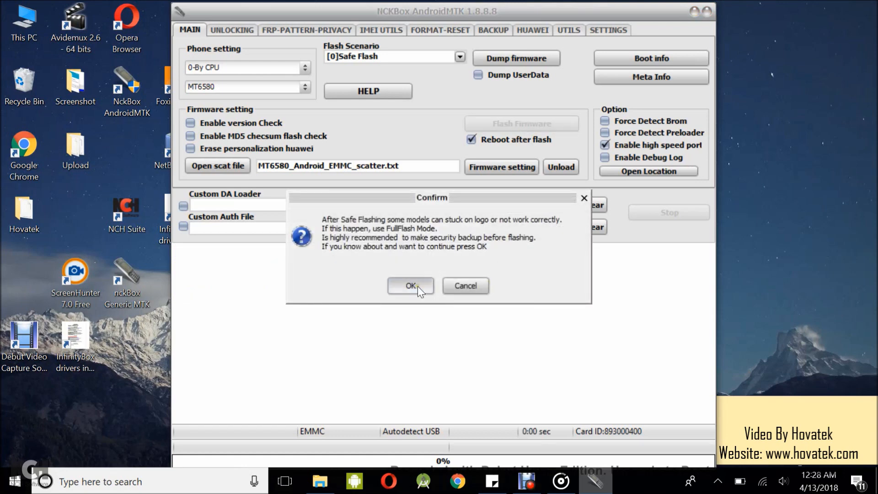
{"action": "left_click", "coordinate": [409, 285]}
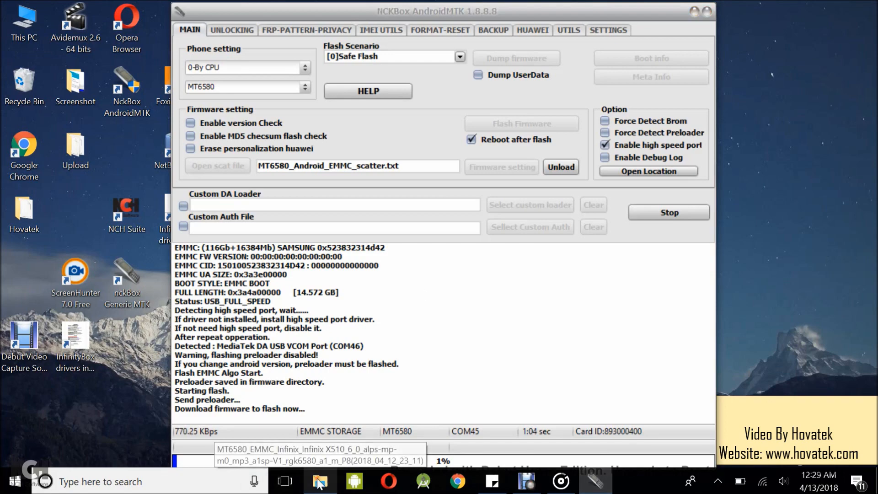
View the firmware folder in File Explorer and check the system image size.
{"action": "left_click", "coordinate": [320, 481]}
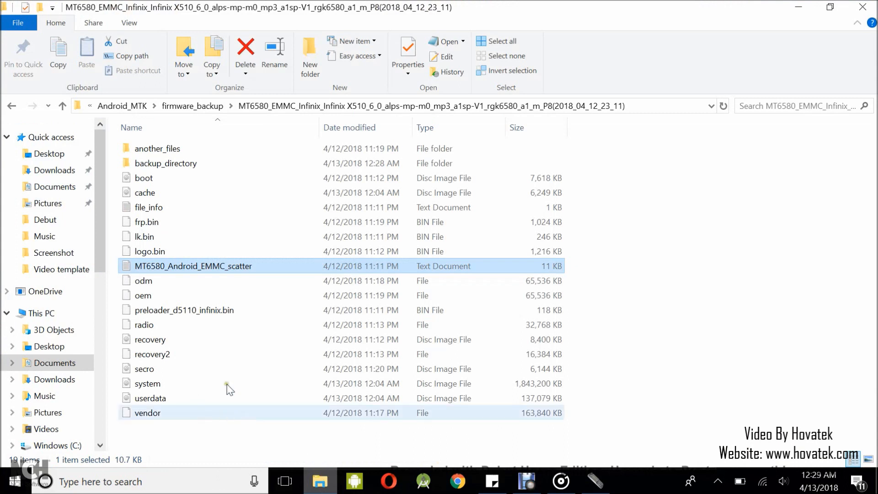
{"action": "left_click", "coordinate": [147, 383]}
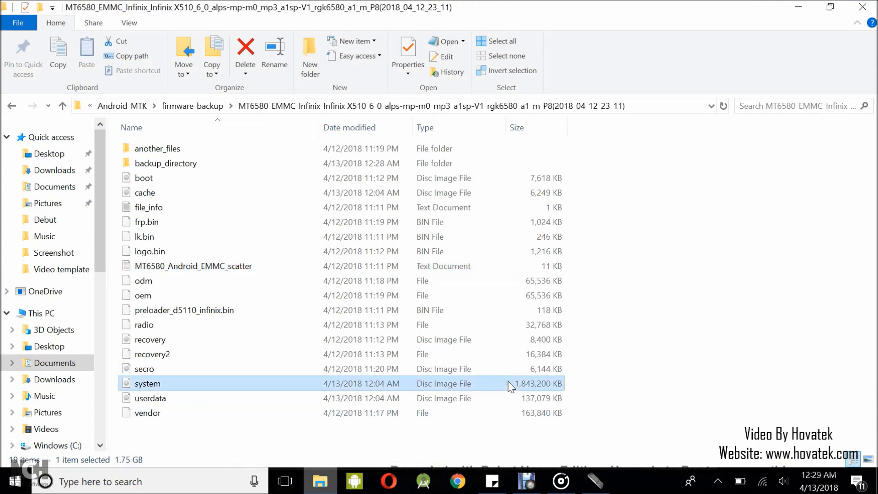